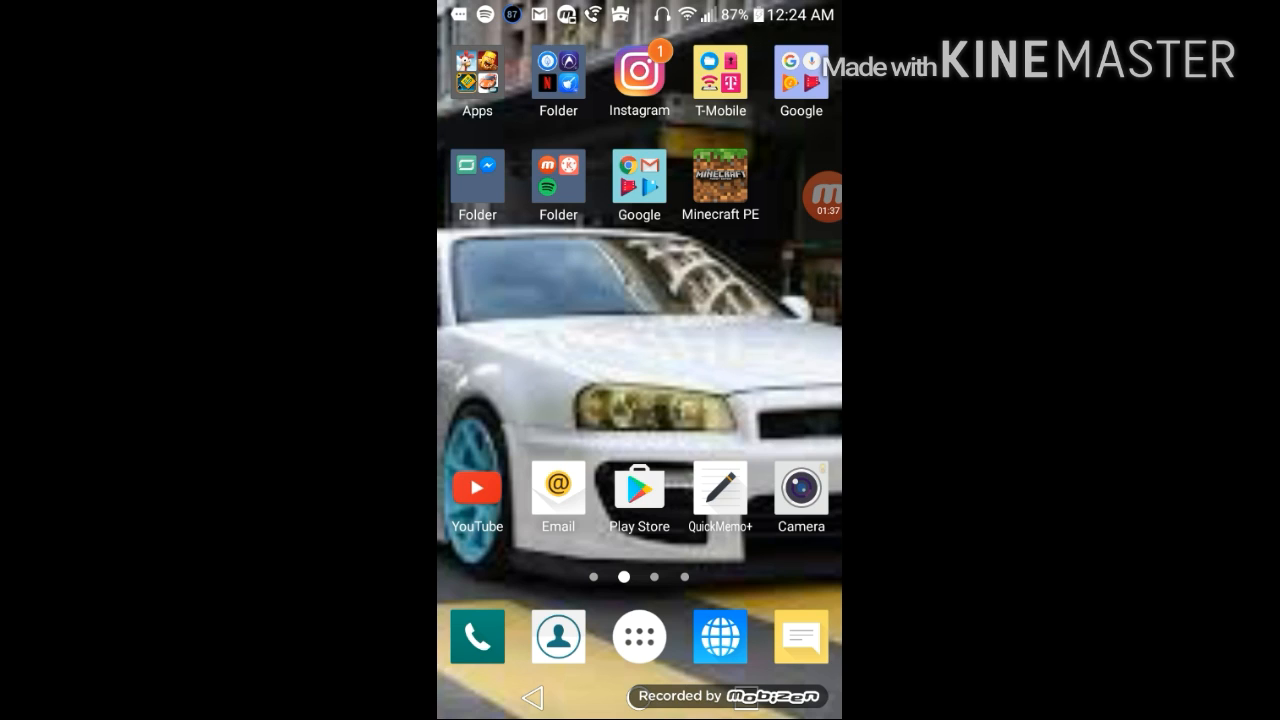
Expand the floating Mobizen bubble to reveal stop, pause, close and screenshot controls.
left_click(822, 196)
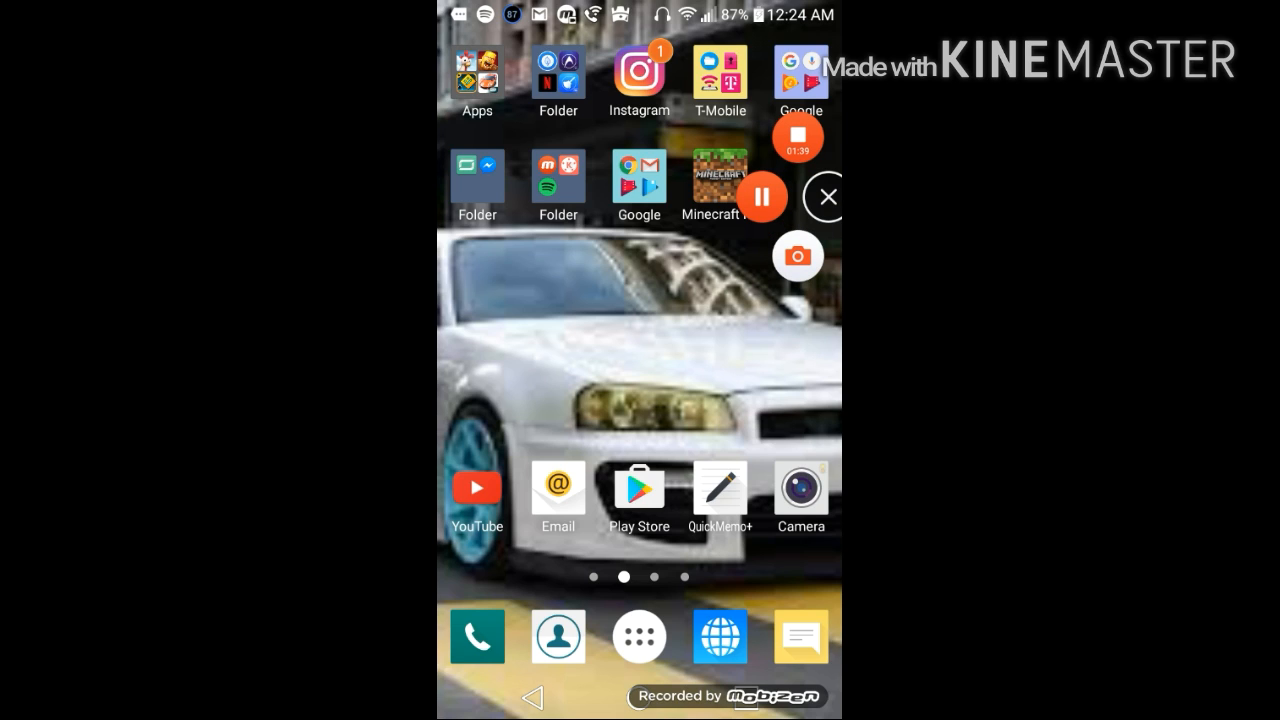